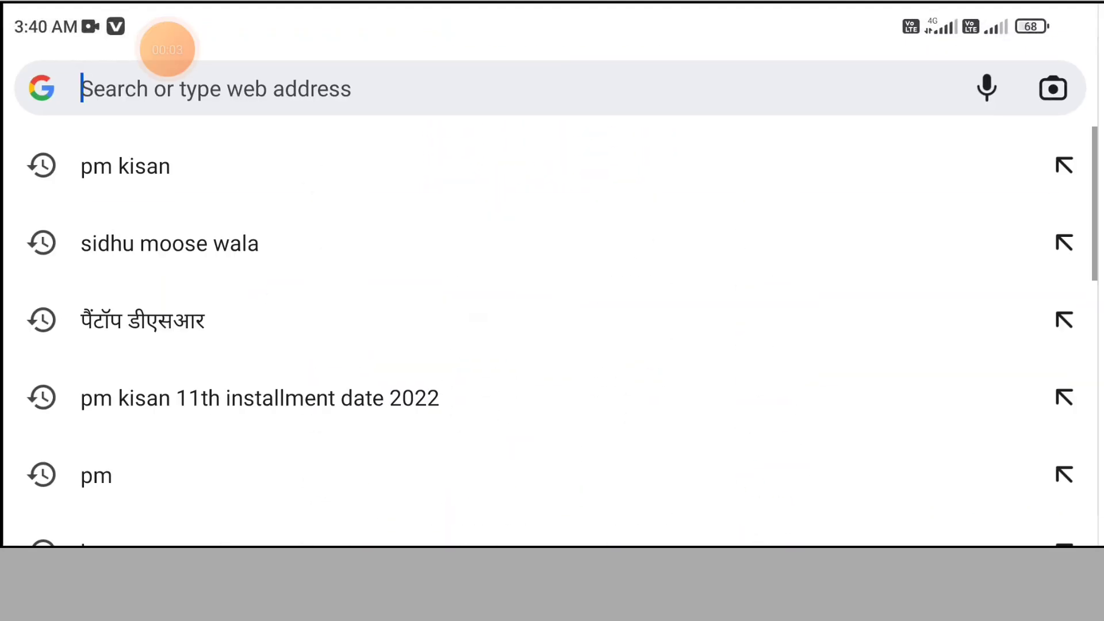
Search Google for 'pm kisan', browse the results, and start a new web address
{"action": "left_click", "coordinate": [125, 165]}
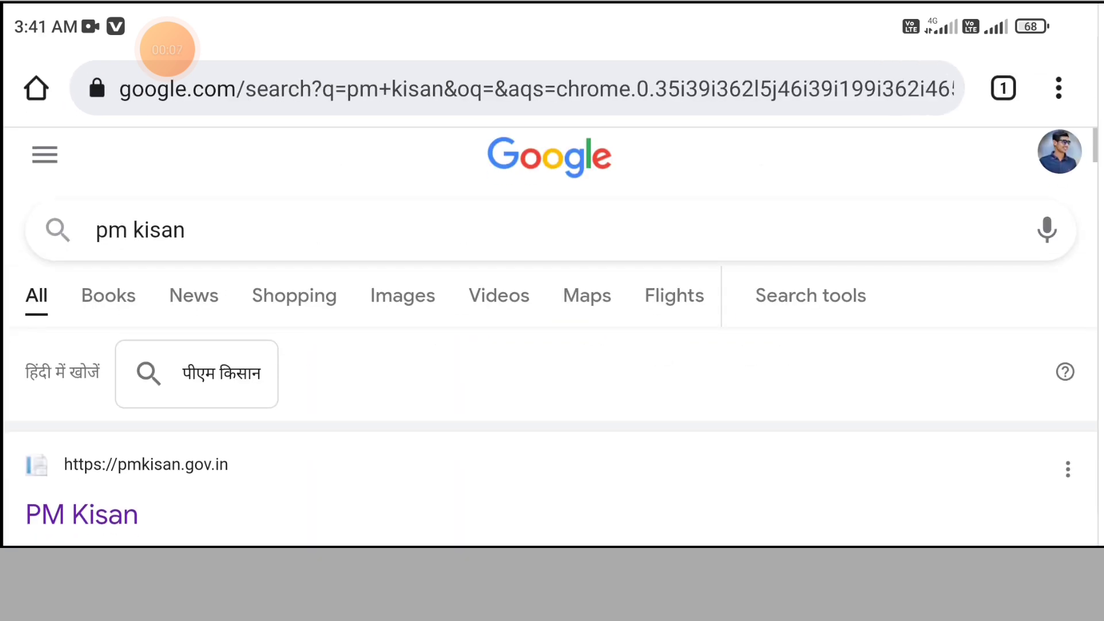
{"action": "scroll", "scroll_direction": "down", "scroll_amount": 3}
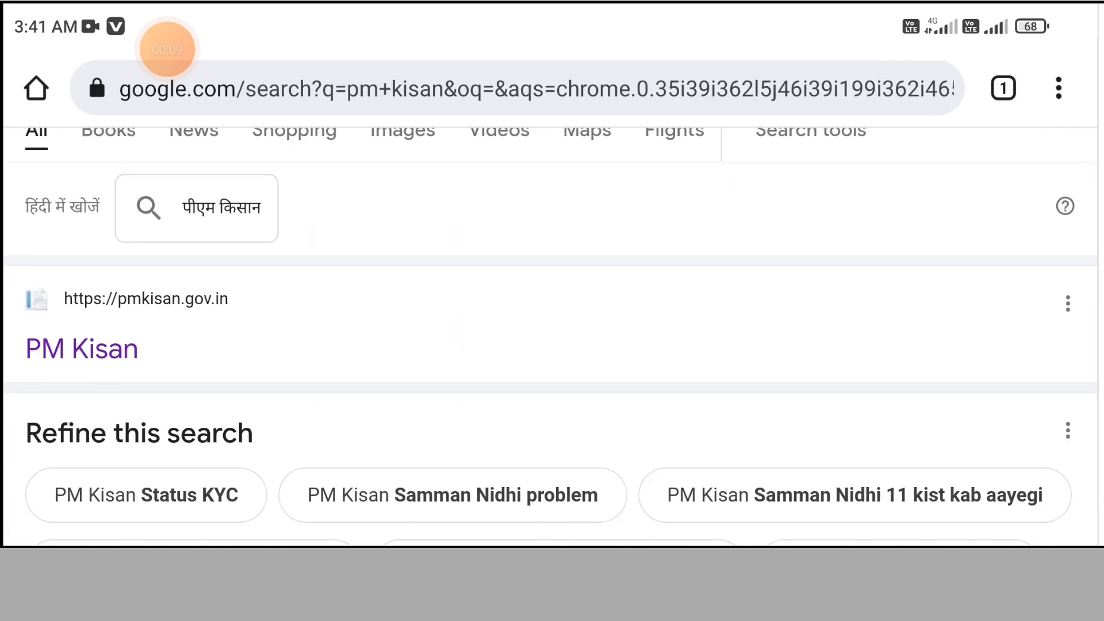
{"action": "left_click", "coordinate": [493, 91]}
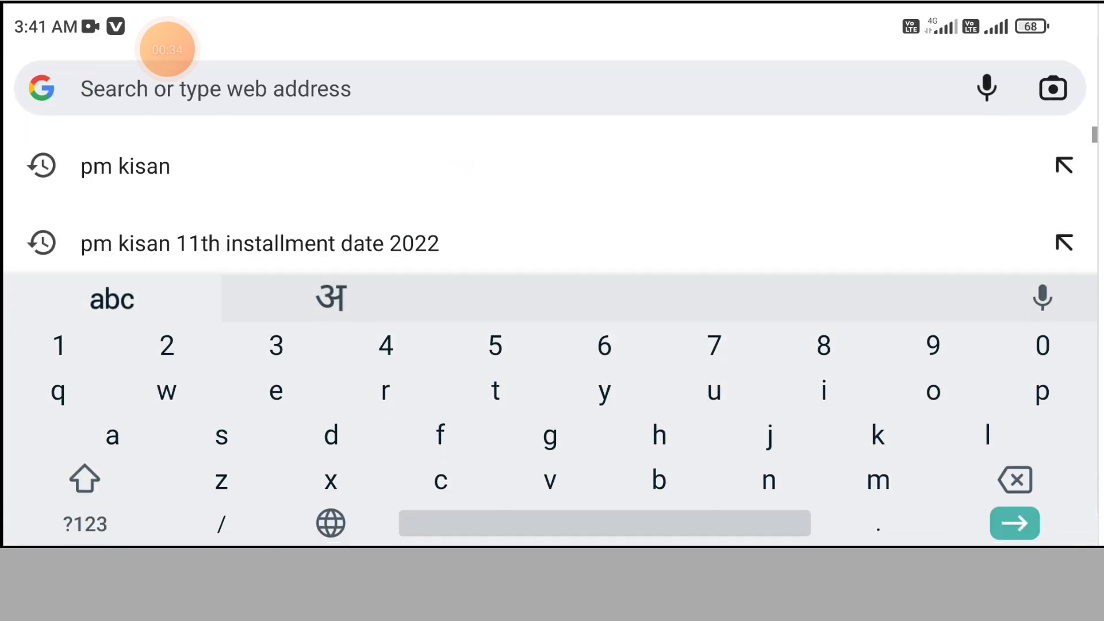
Go to pmkisan.gov.in and open the Beneficiary Status tile
{"action": "left_click", "coordinate": [125, 165]}
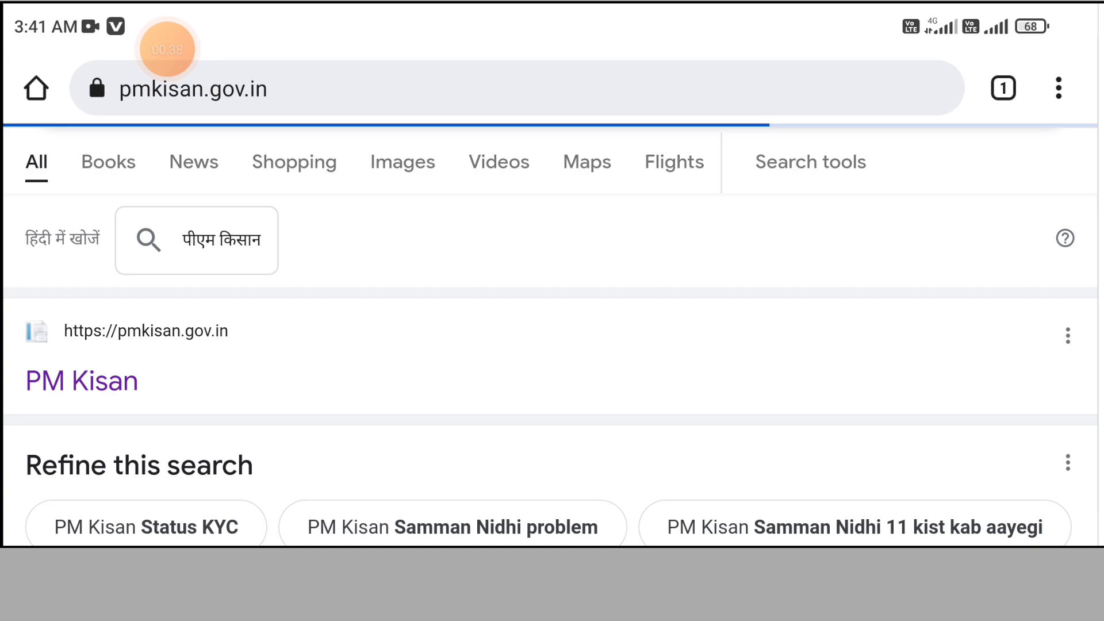
{"action": "left_click", "coordinate": [81, 381]}
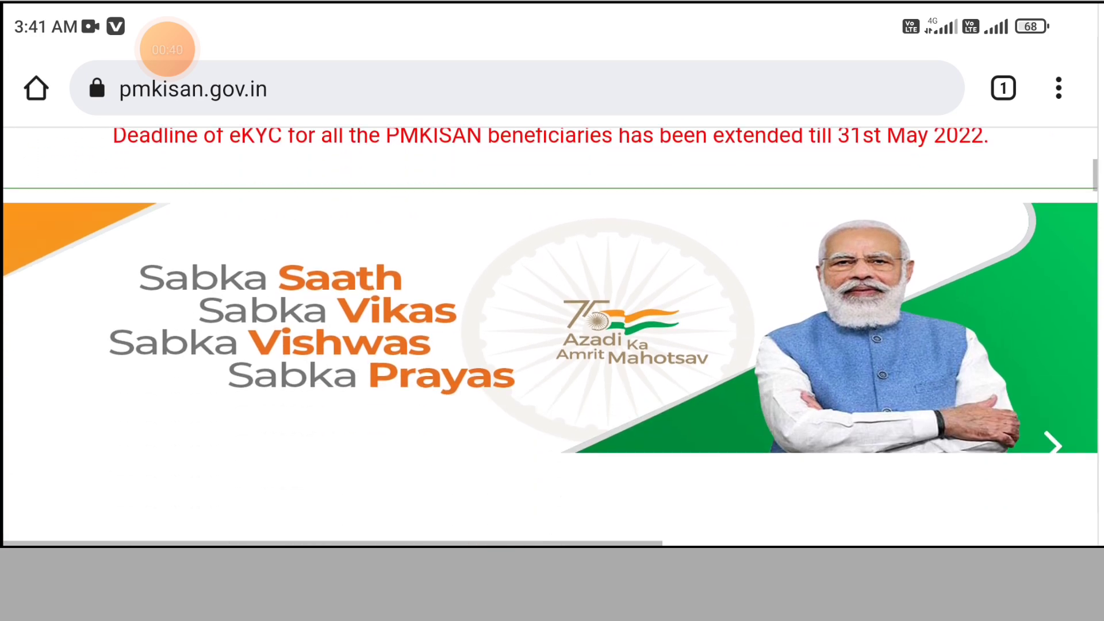
{"action": "scroll", "scroll_direction": "down", "scroll_amount": 3}
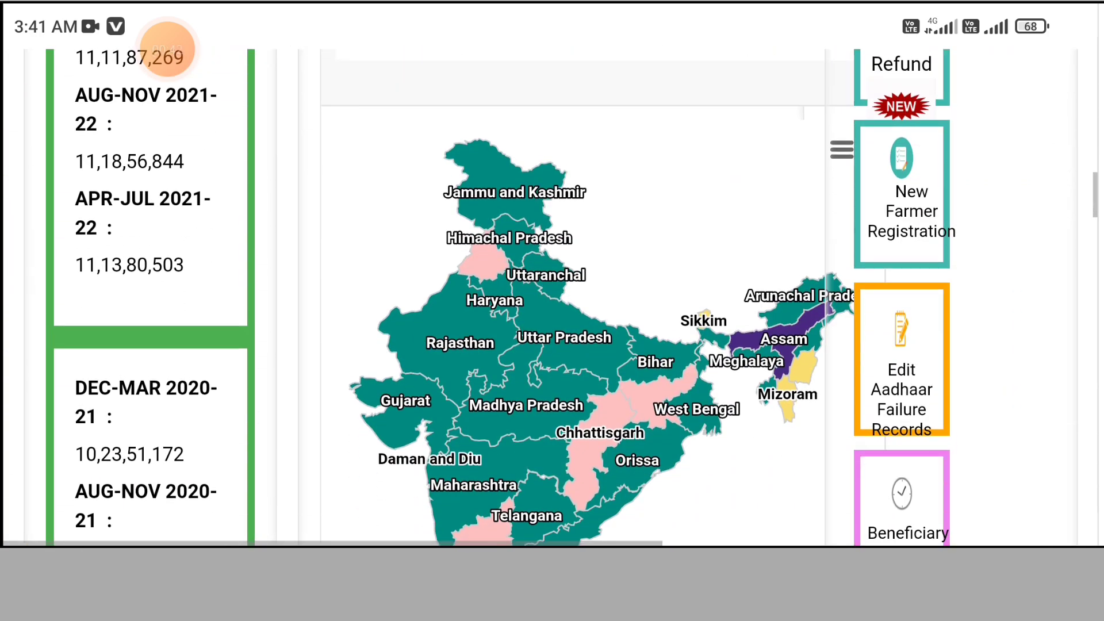
{"action": "scroll", "scroll_direction": "down", "scroll_amount": 3}
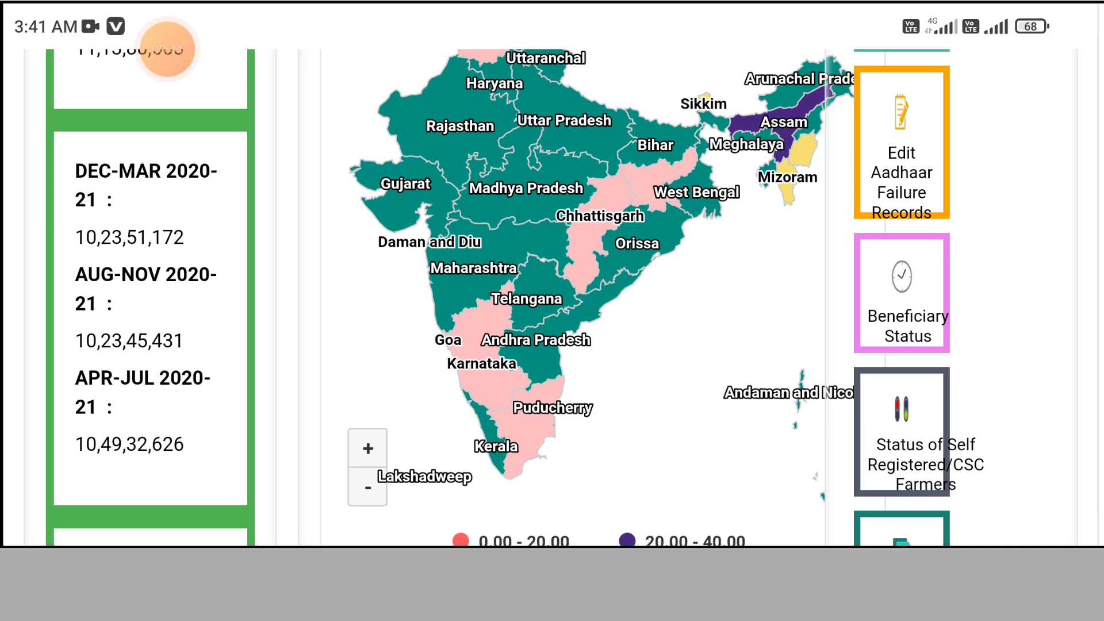
{"action": "left_click", "coordinate": [901, 293]}
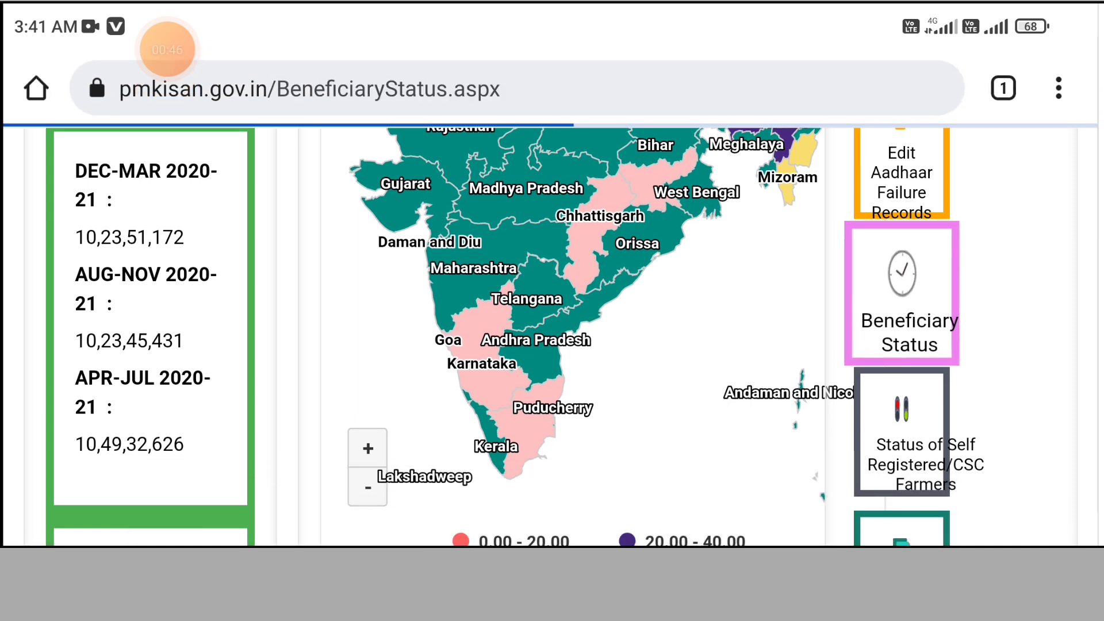
Look up by Aadhaar Number and enter the number in the Enter Aadhaar box
{"action": "left_click", "coordinate": [902, 293]}
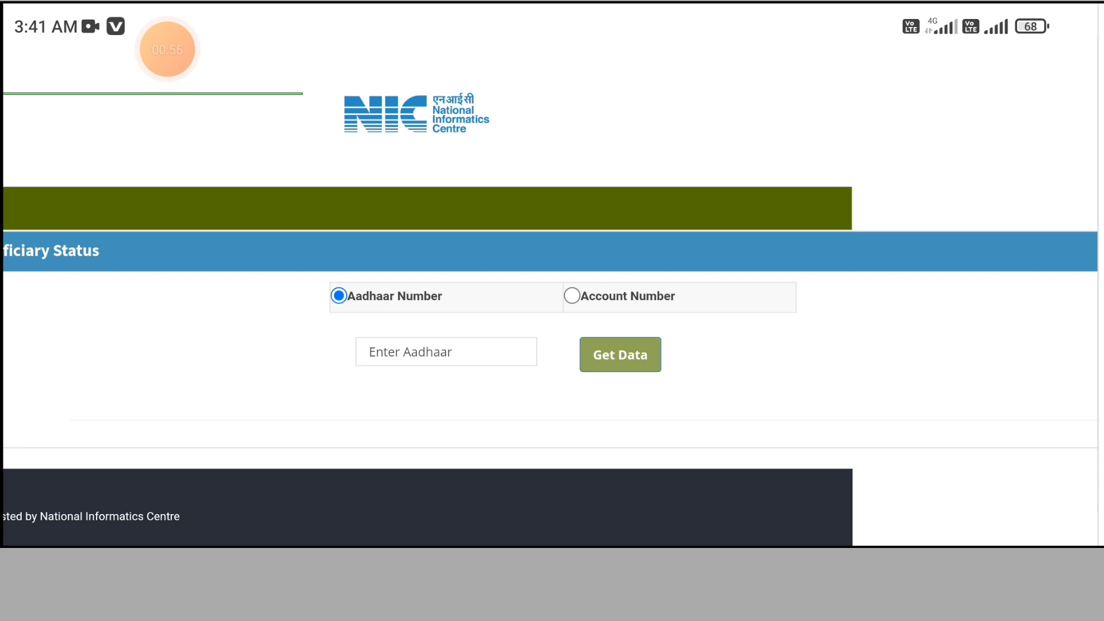
{"action": "left_click", "coordinate": [446, 352]}
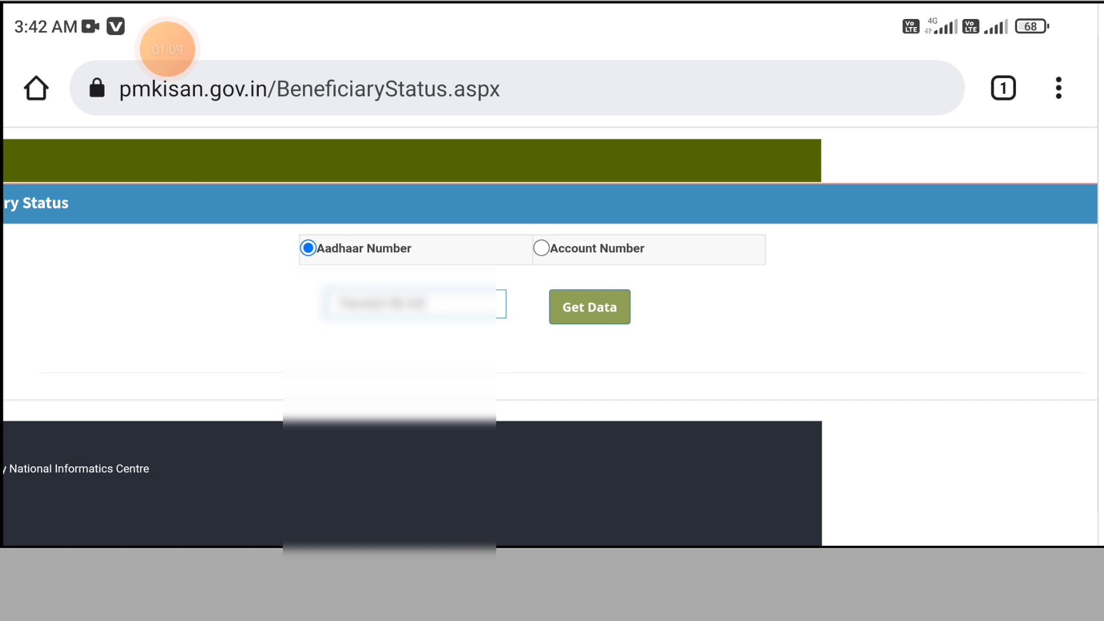
Get Data for the Aadhaar and scroll to the paid 6th–10th installment table
{"action": "left_click", "coordinate": [590, 306]}
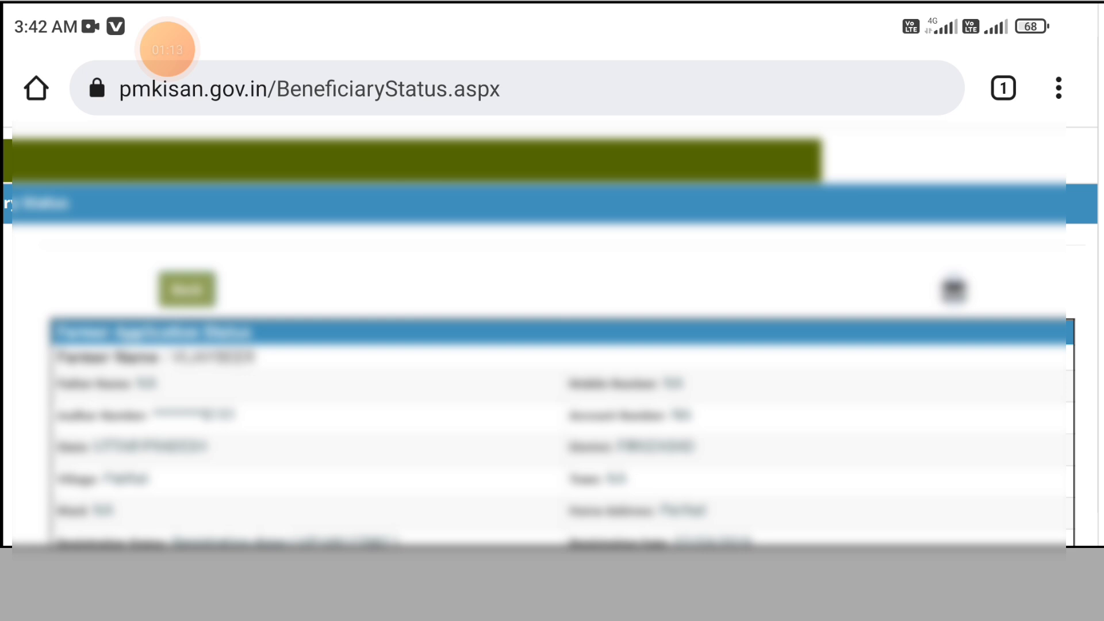
{"action": "scroll", "scroll_direction": "down", "scroll_amount": 3}
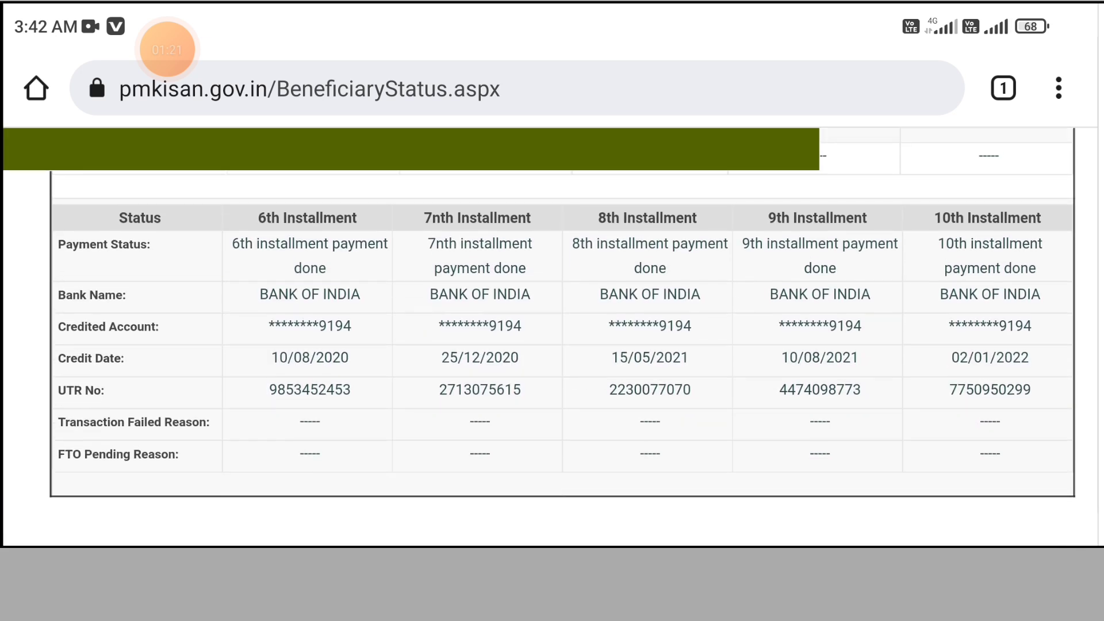
{"action": "scroll", "scroll_direction": "down", "scroll_amount": 3}
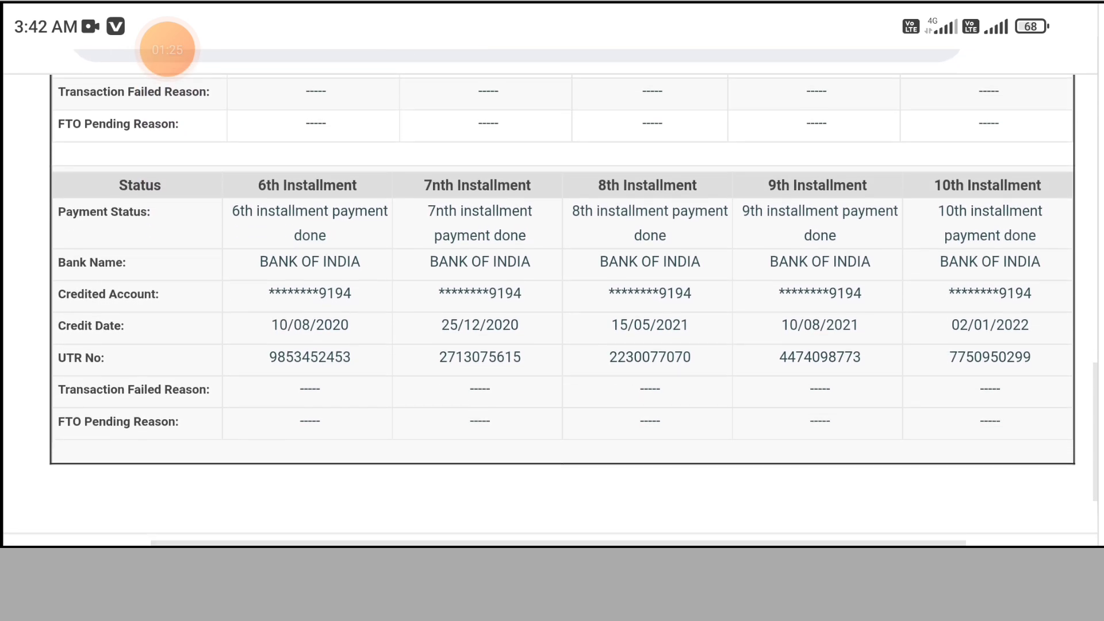
{"action": "scroll", "scroll_direction": "down", "scroll_amount": 3}
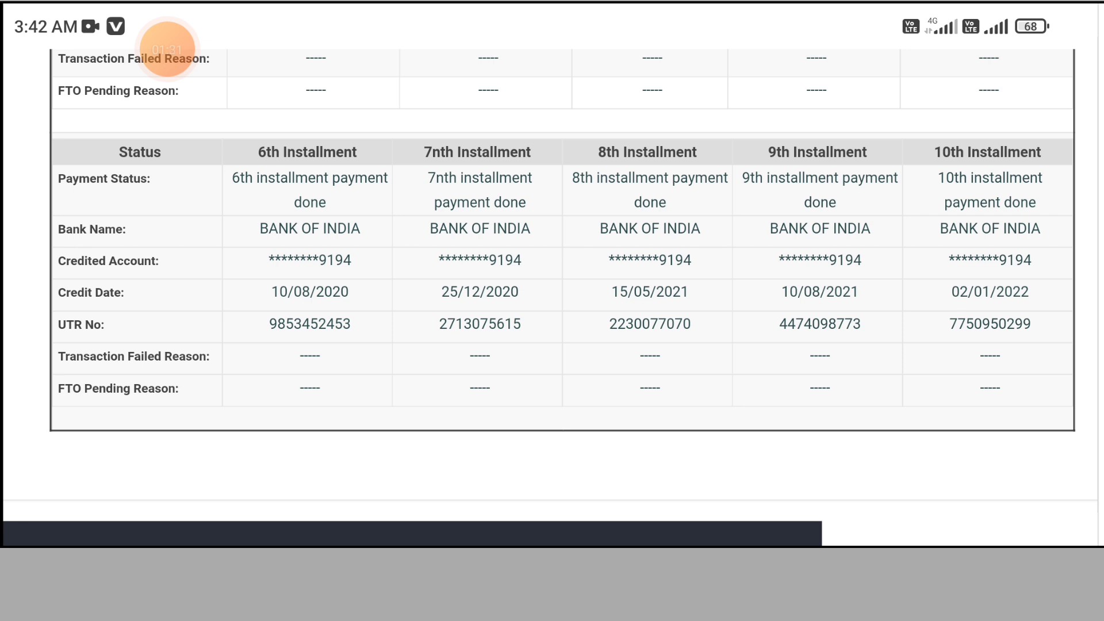
{"action": "scroll", "scroll_direction": "down", "scroll_amount": 3}
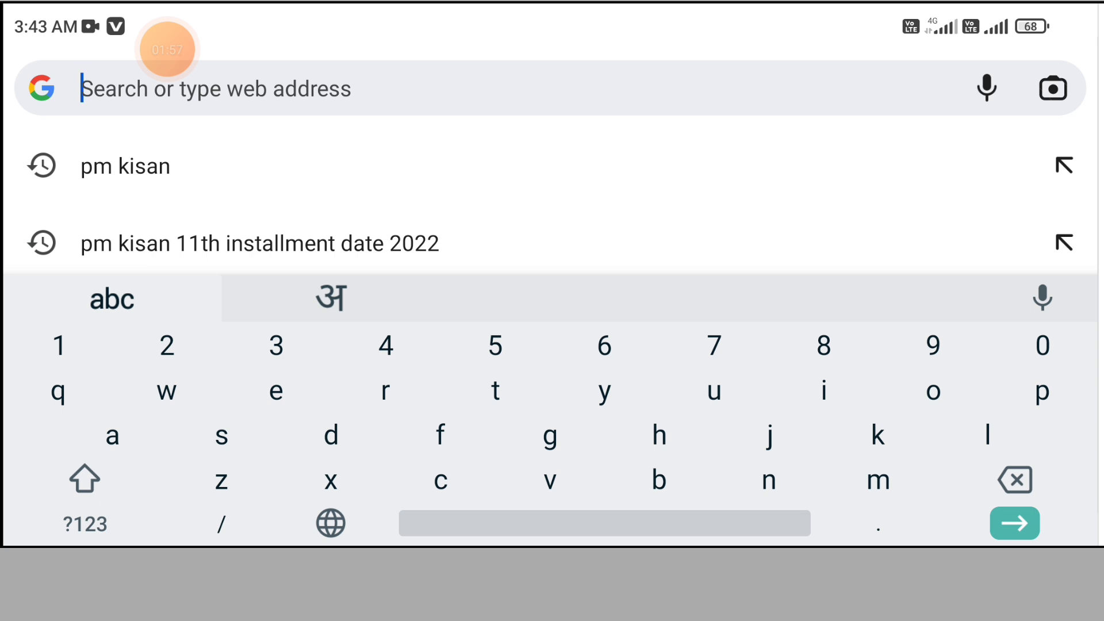
Search 'pfms', open pfms.nic.in, and scroll to the Know your Payments tile
{"action": "left_click", "coordinate": [124, 165]}
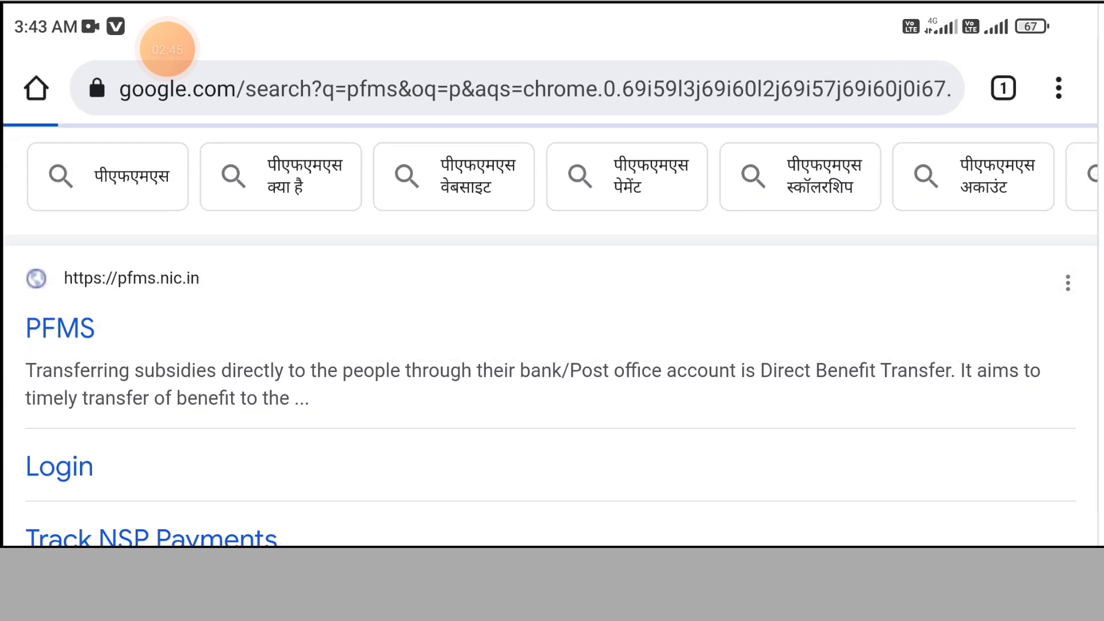
{"action": "left_click", "coordinate": [61, 328]}
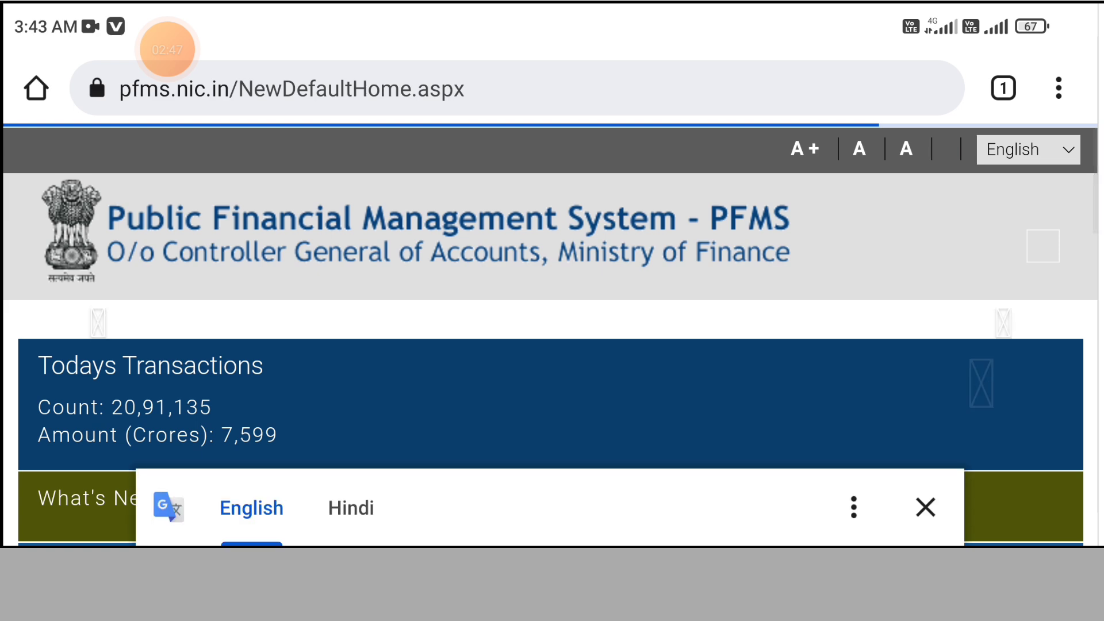
{"action": "scroll", "scroll_direction": "down", "scroll_amount": 3}
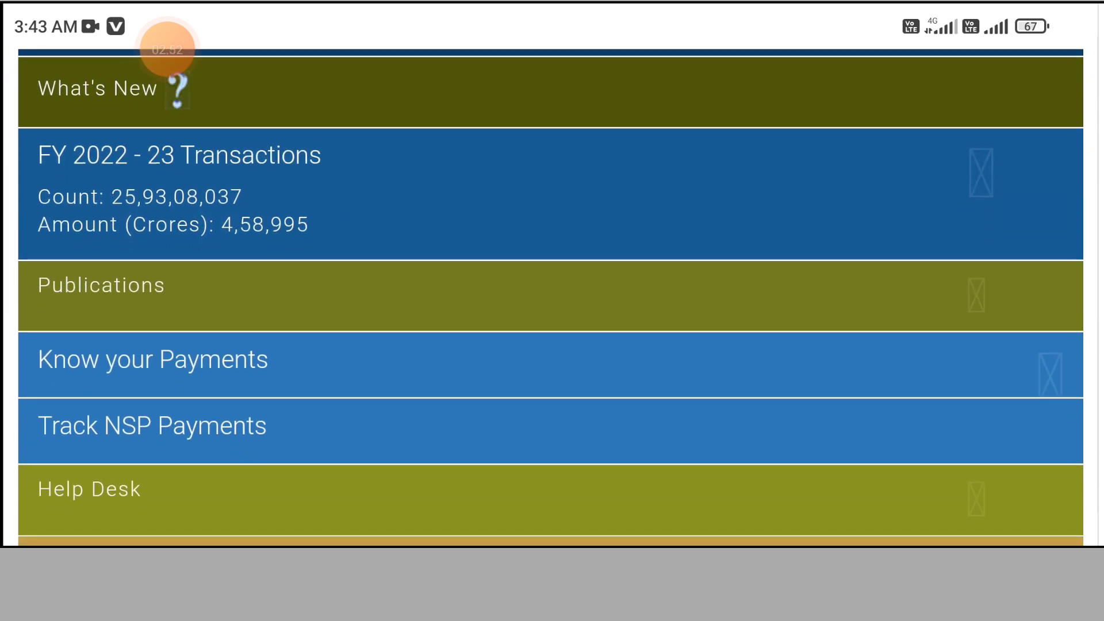
Open Know your Payments and scroll the account-number form to the captcha and Send OTP
{"action": "left_click", "coordinate": [152, 359]}
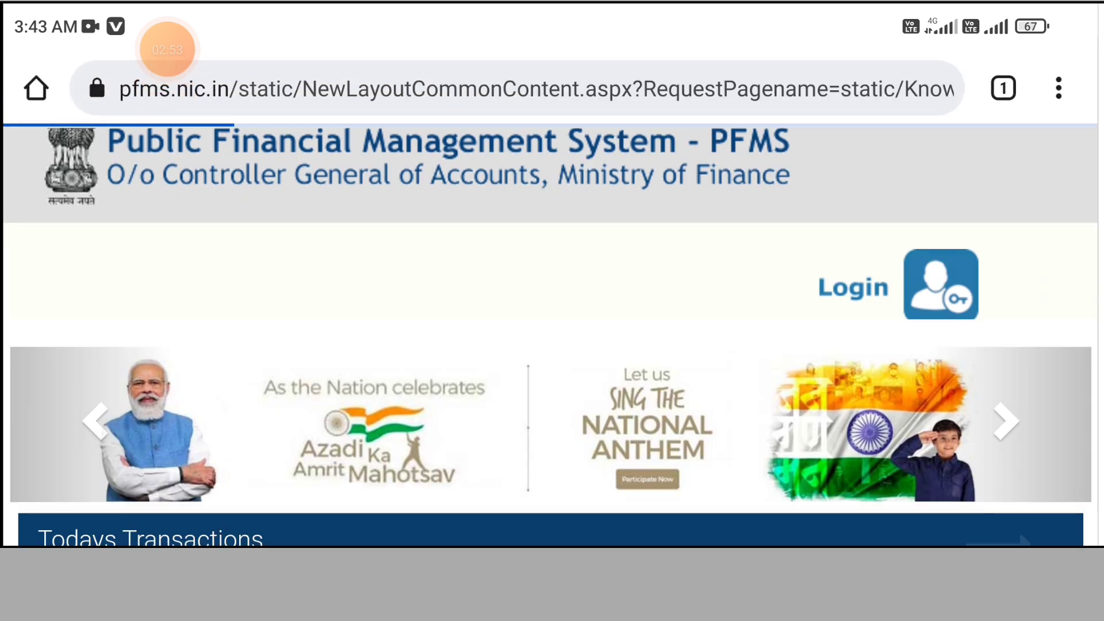
{"action": "scroll", "scroll_direction": "down", "scroll_amount": 3}
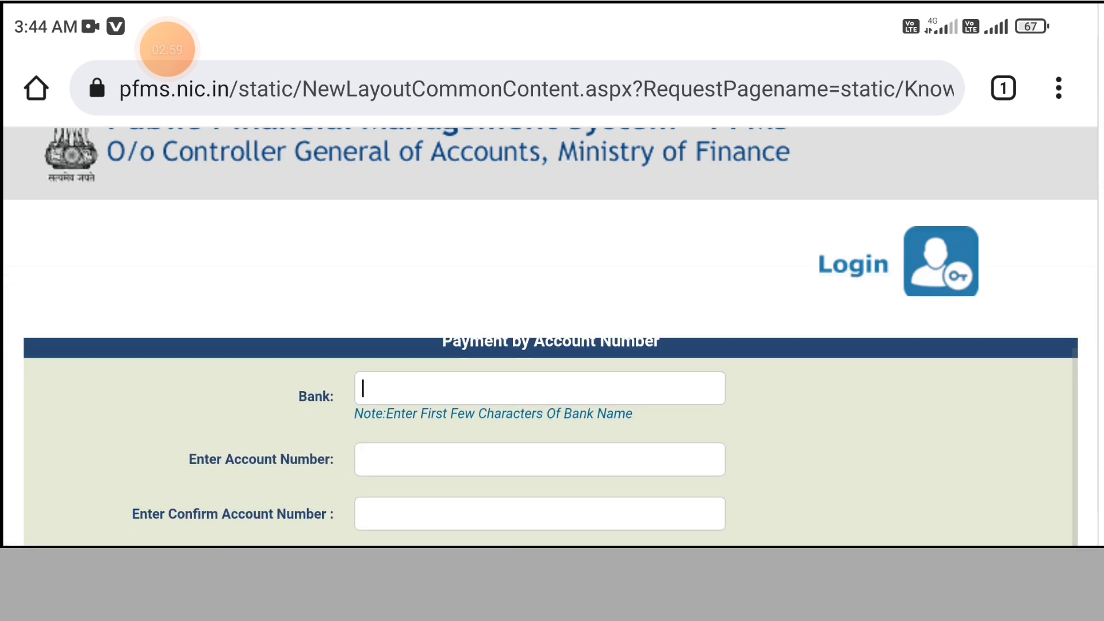
{"action": "scroll", "scroll_direction": "down", "scroll_amount": 3}
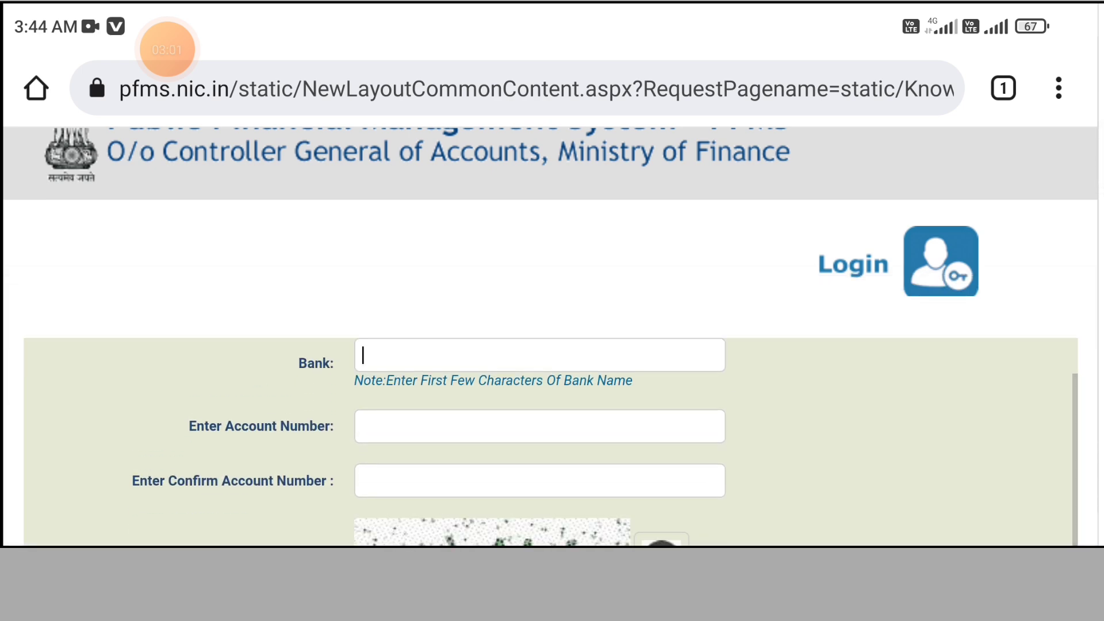
{"action": "scroll", "scroll_direction": "down", "scroll_amount": 3}
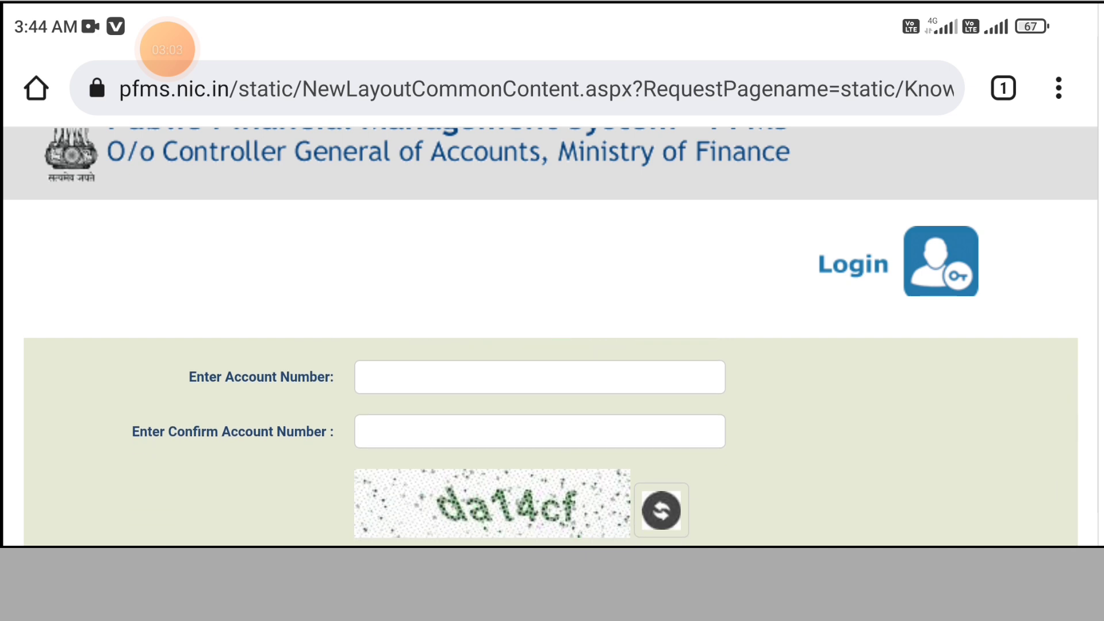
{"action": "scroll", "scroll_direction": "down", "scroll_amount": 3}
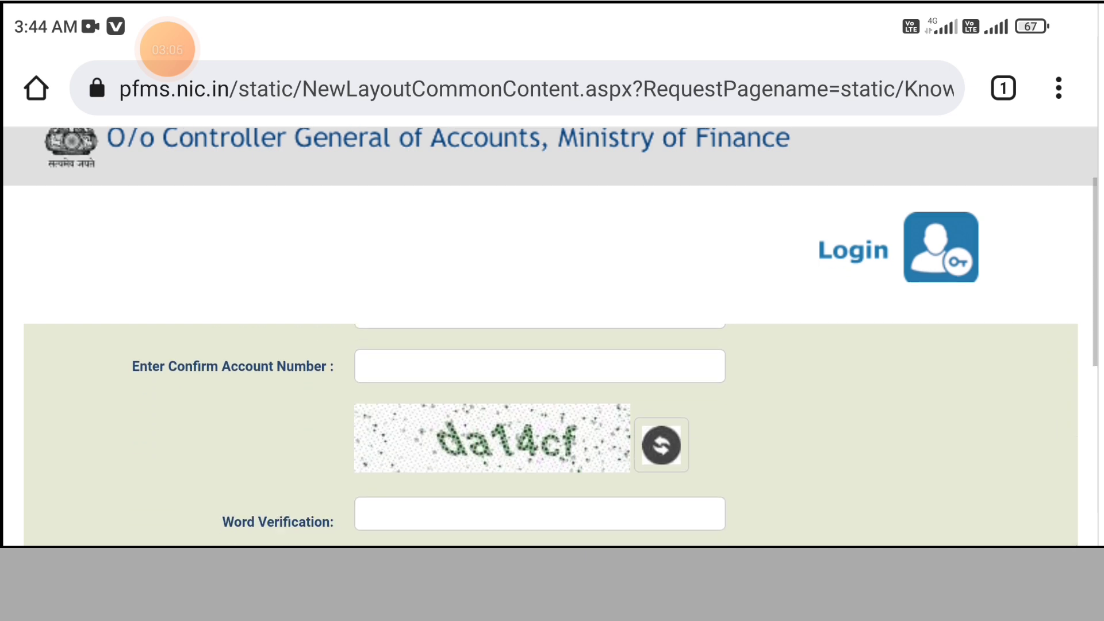
{"action": "scroll", "scroll_direction": "down", "scroll_amount": 3}
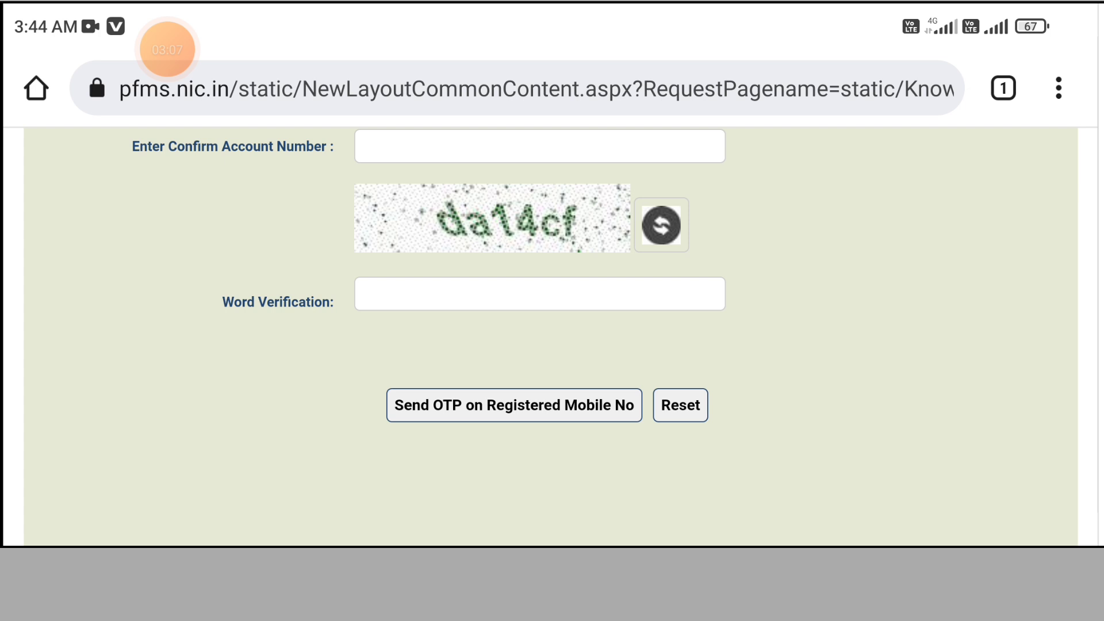